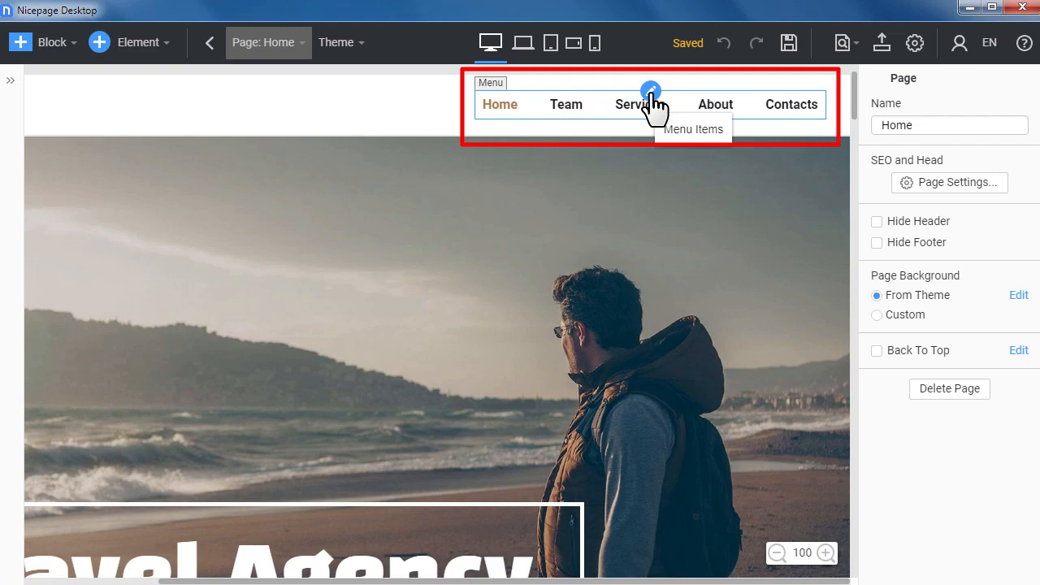
Step: Show the header menu's item list: Home, Team, Services, About, Contacts
click(650, 91)
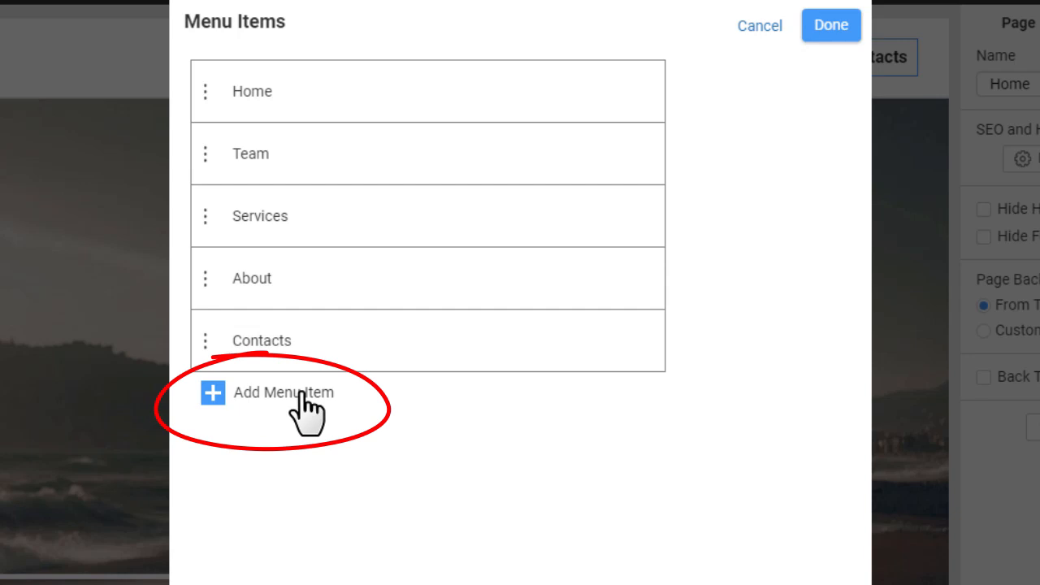
Step: Add a menu item labelled Subpage1 and move it directly below About
click(283, 391)
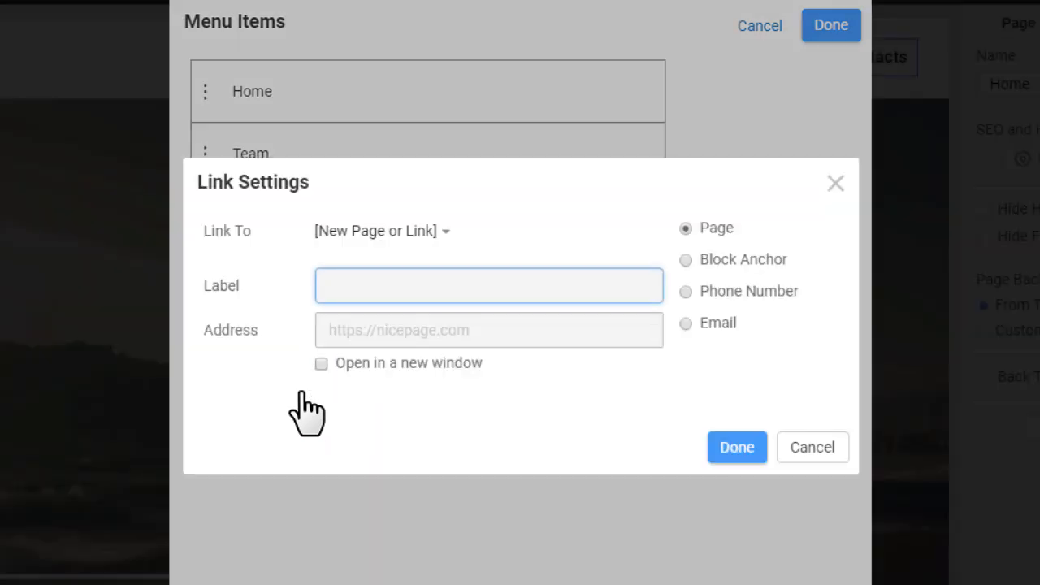
text(Subpage1)
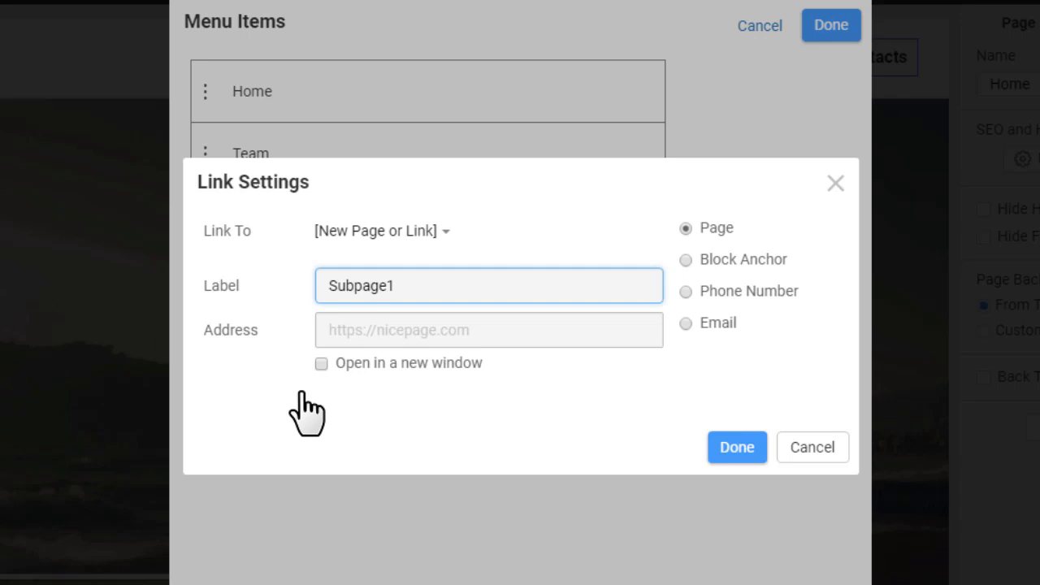
click(736, 447)
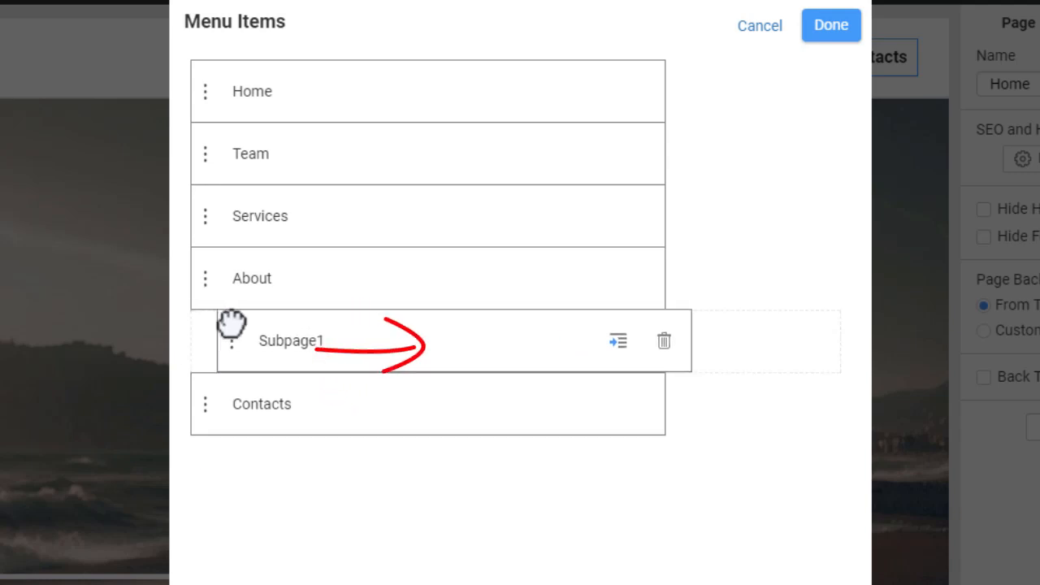
click(618, 341)
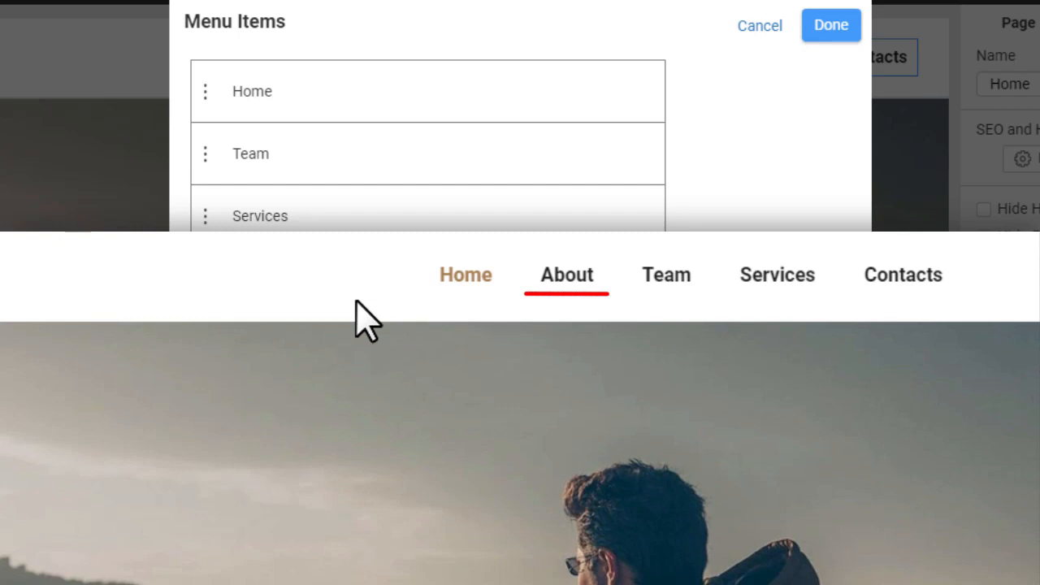
Step: Indent Subpage1 so it becomes a nested sub-item of About
click(566, 275)
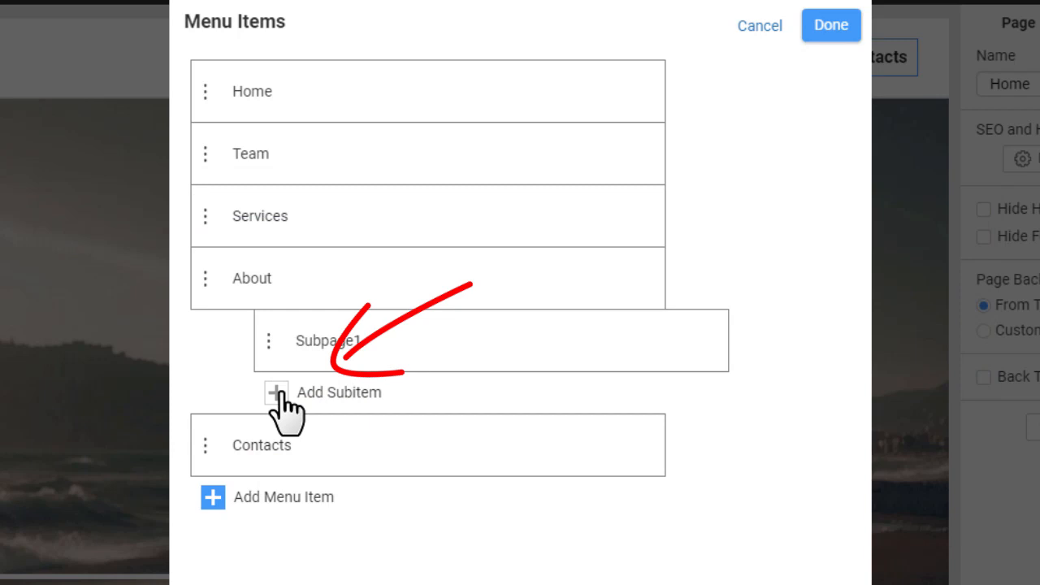
Step: Add a second sub-item under About and confirm the Prospects label, About sitting after Home
click(274, 391)
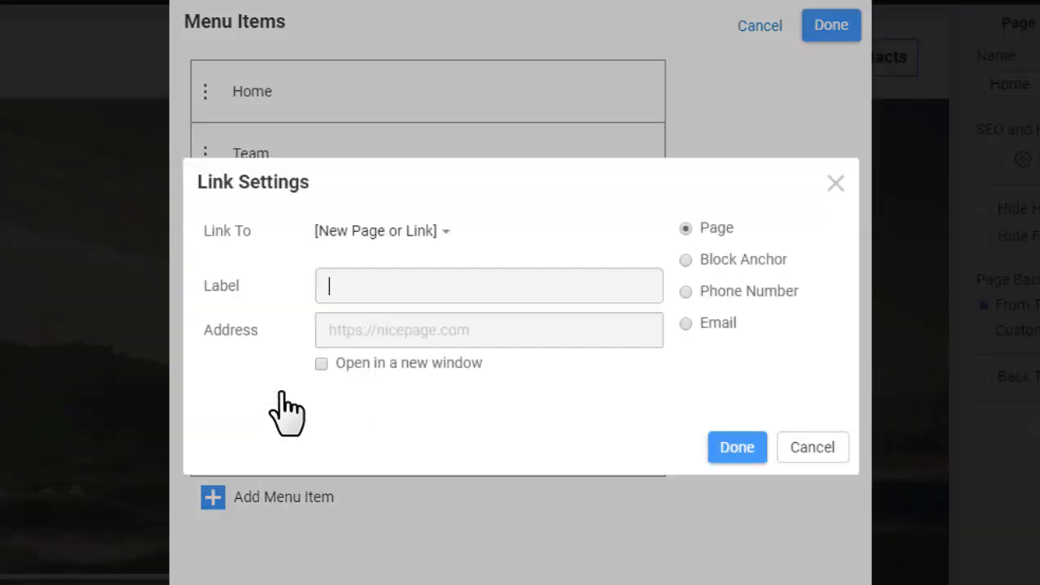
click(737, 447)
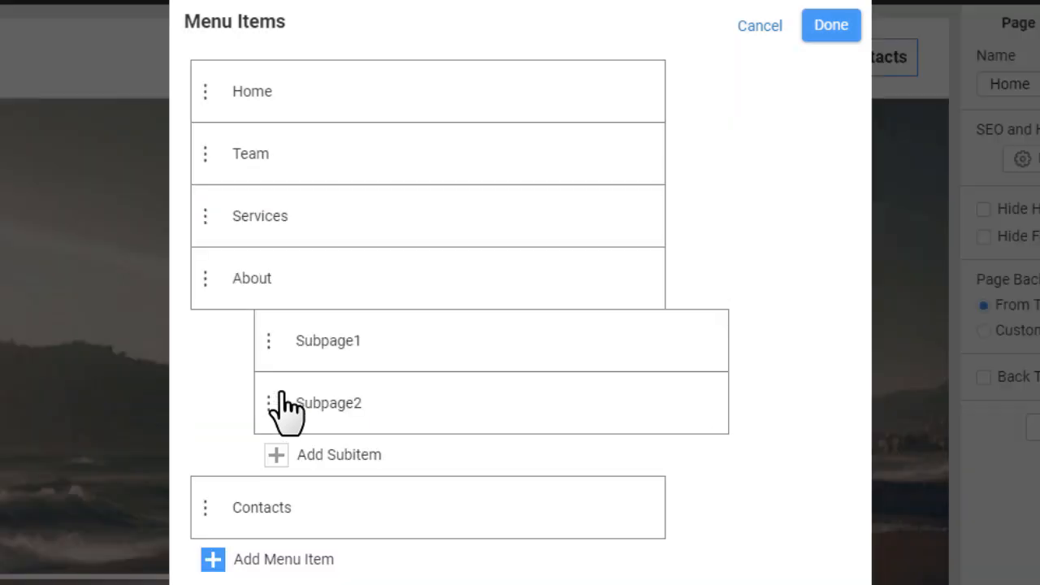
mouse_move(335, 358)
text(Prospec)
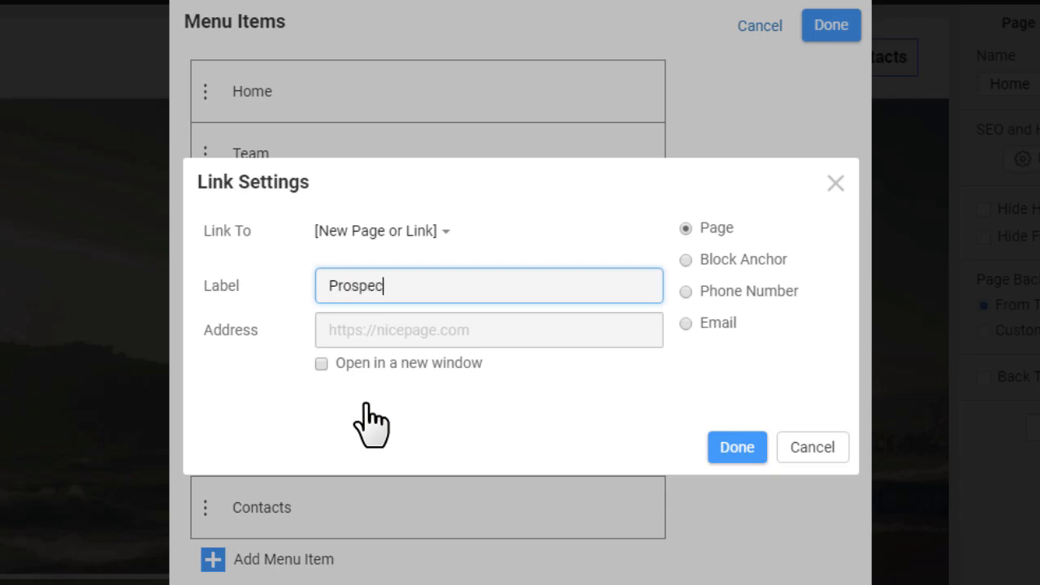
click(736, 447)
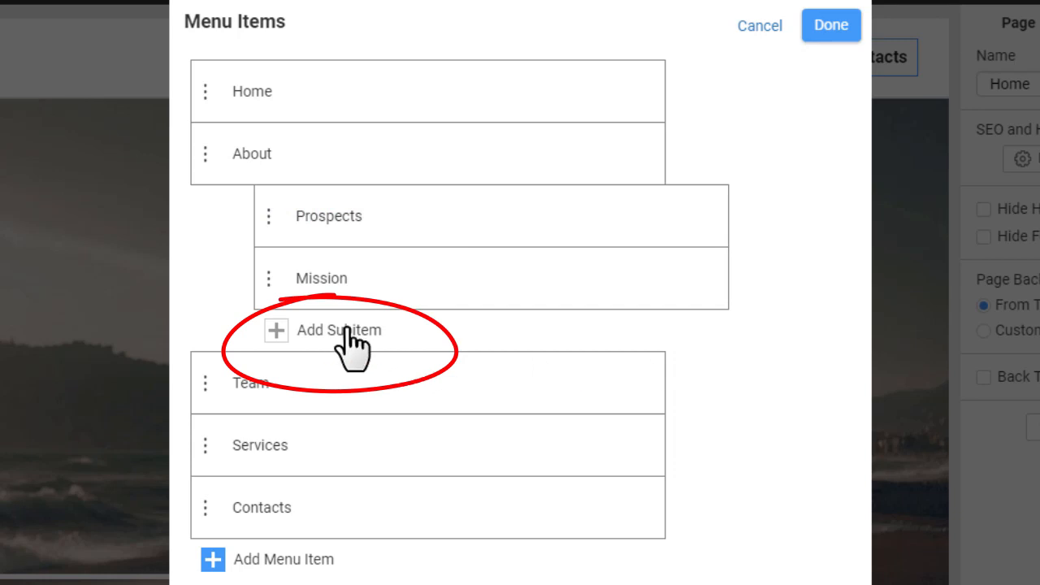
Step: Add then delete a third sub-item Subpage3, and apply the menu changes to the header
click(338, 330)
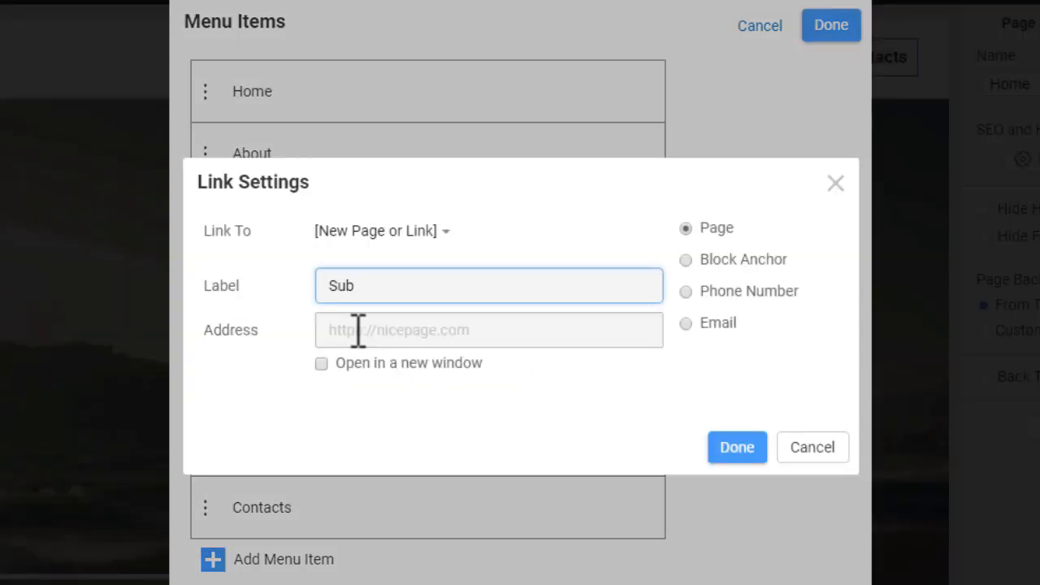
click(736, 447)
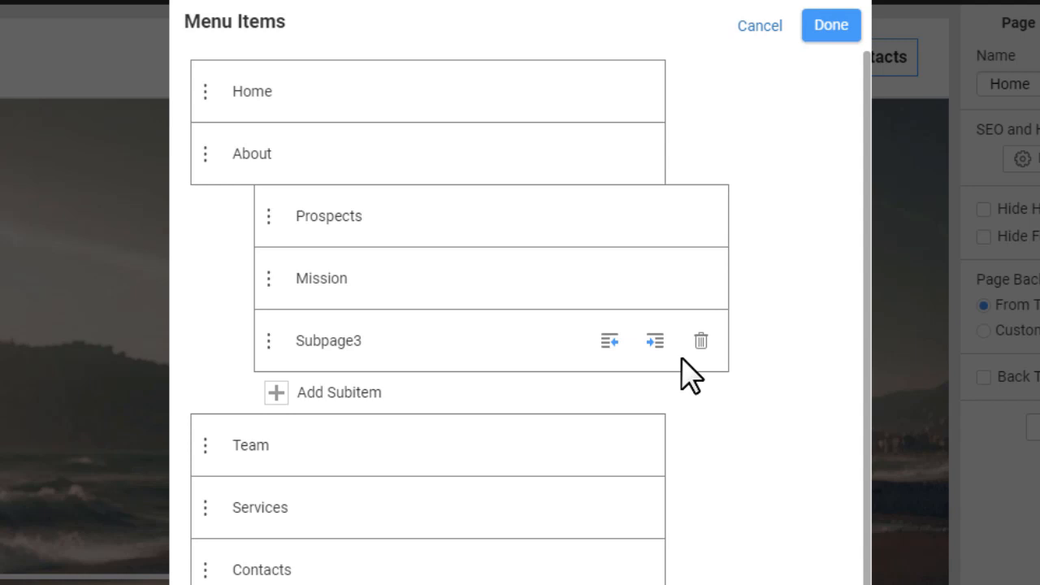
click(700, 340)
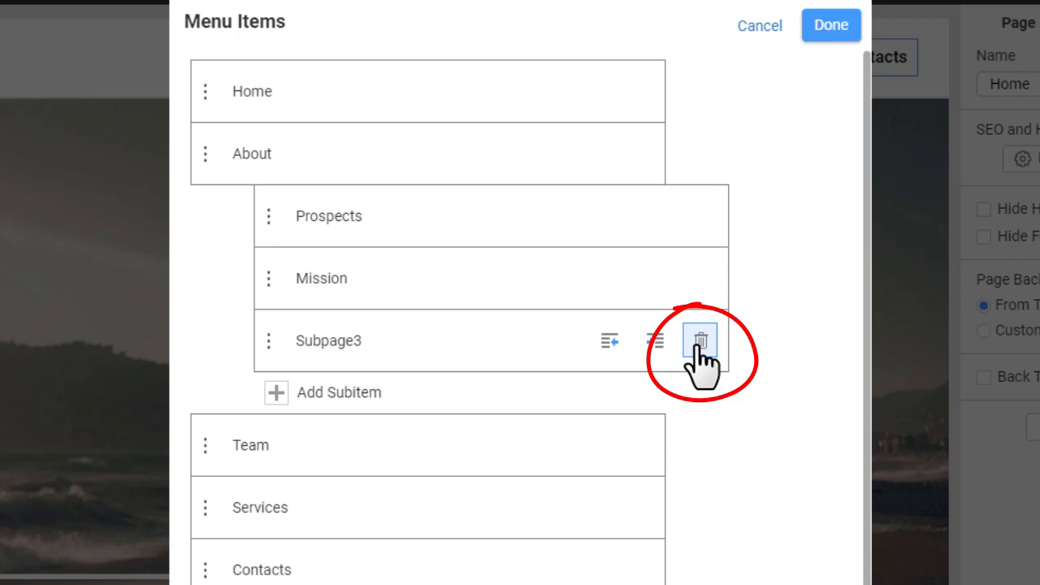
click(699, 340)
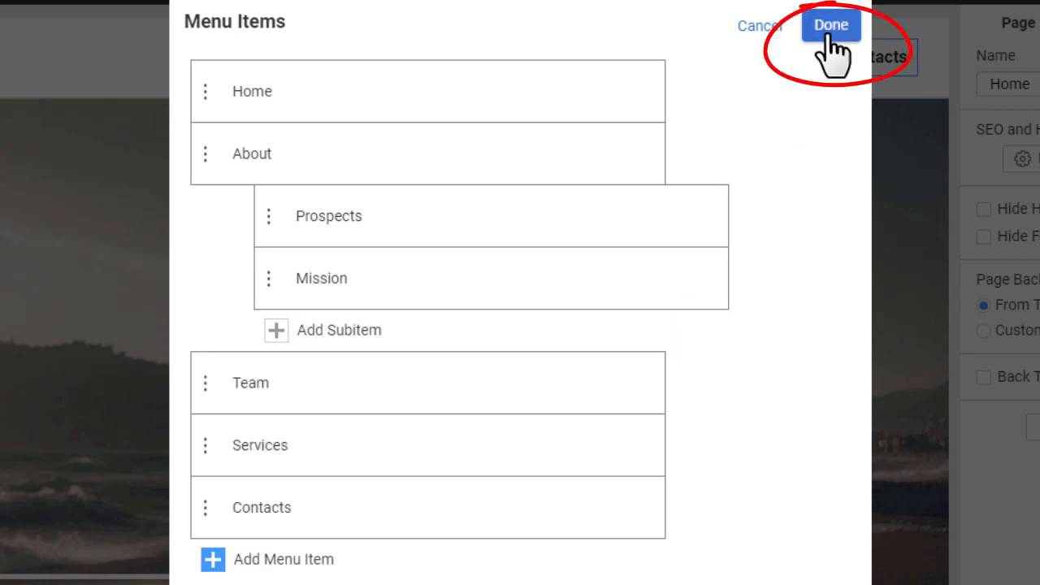
click(831, 24)
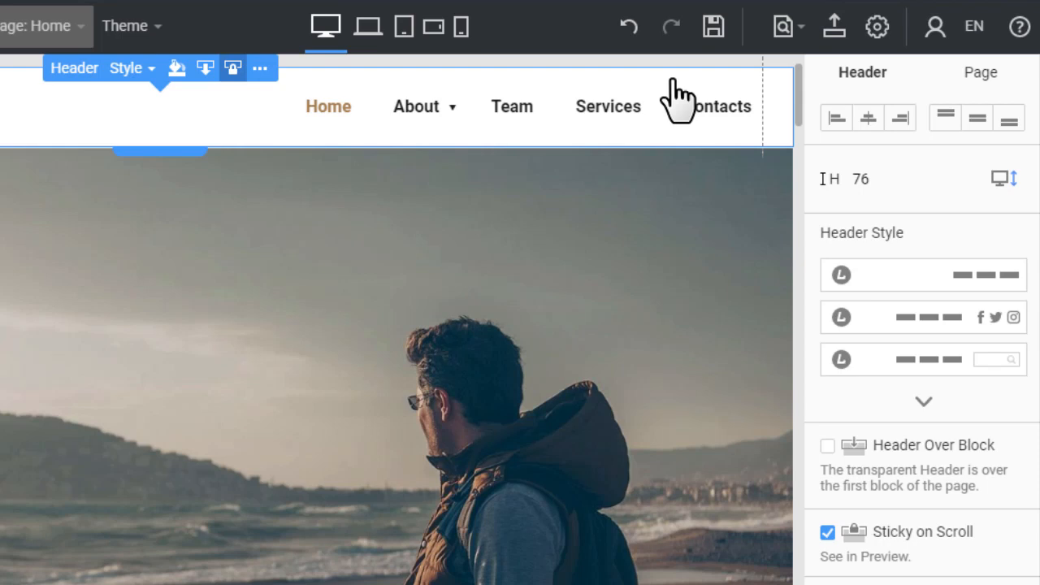
Step: Preview the page and expand About to reveal Prospects and Mission in its dropdown
click(780, 26)
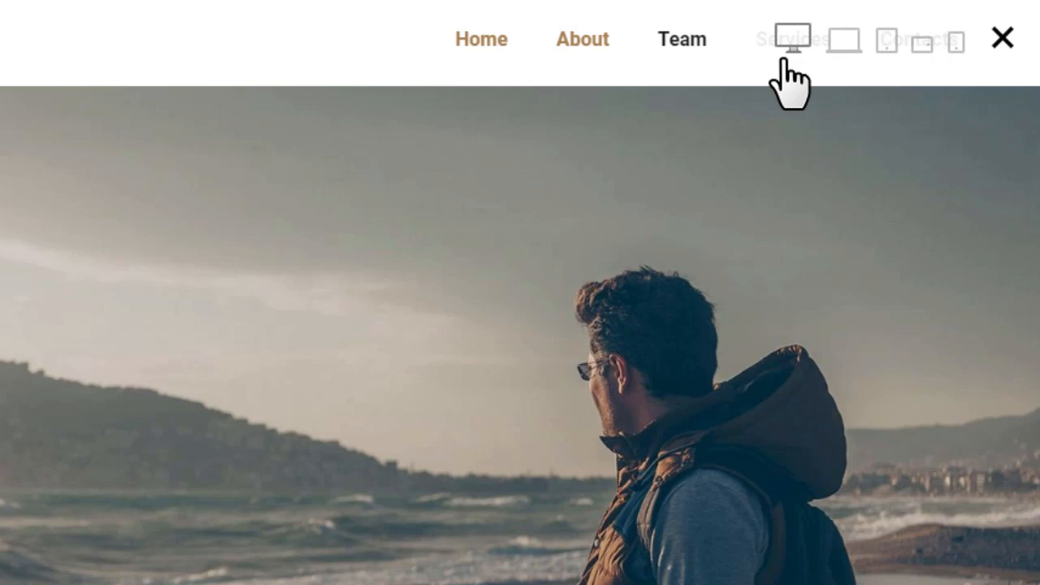
click(582, 39)
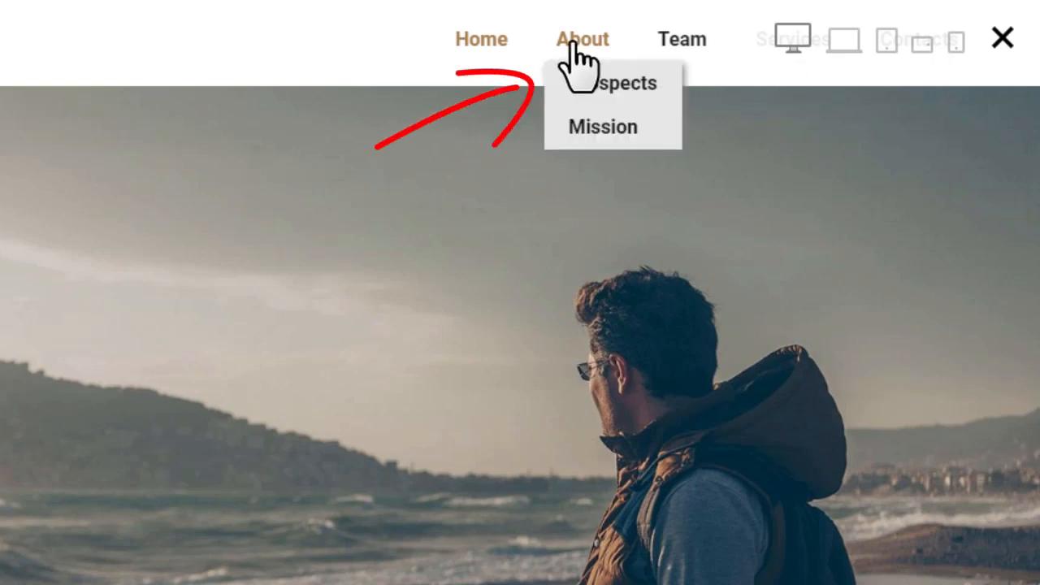